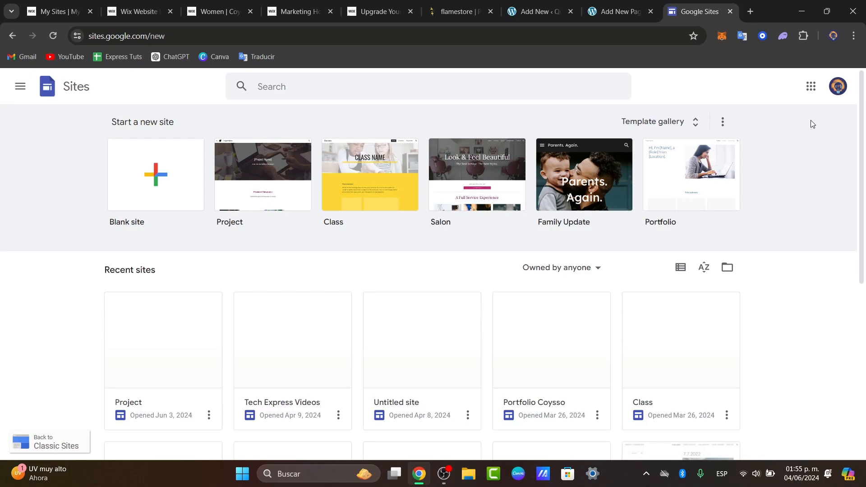
# - Launch Google Forms in a new tab from the Google apps grid
pyautogui.click(810, 86)
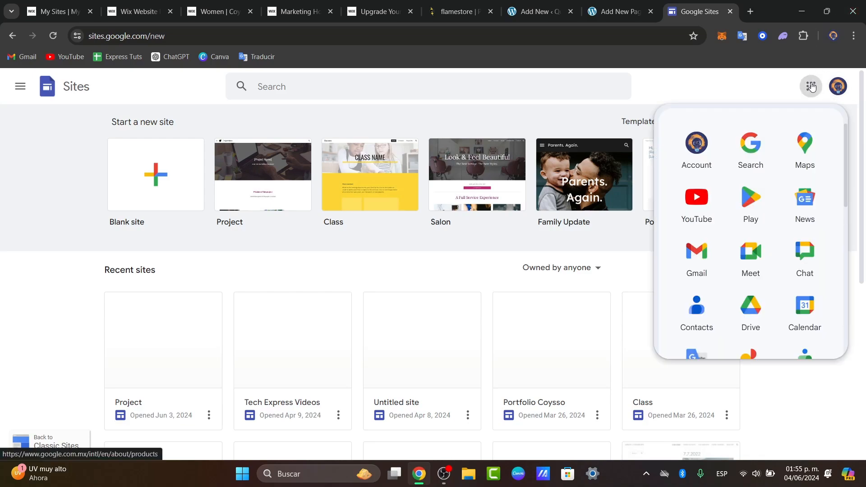
pyautogui.scroll(-3)
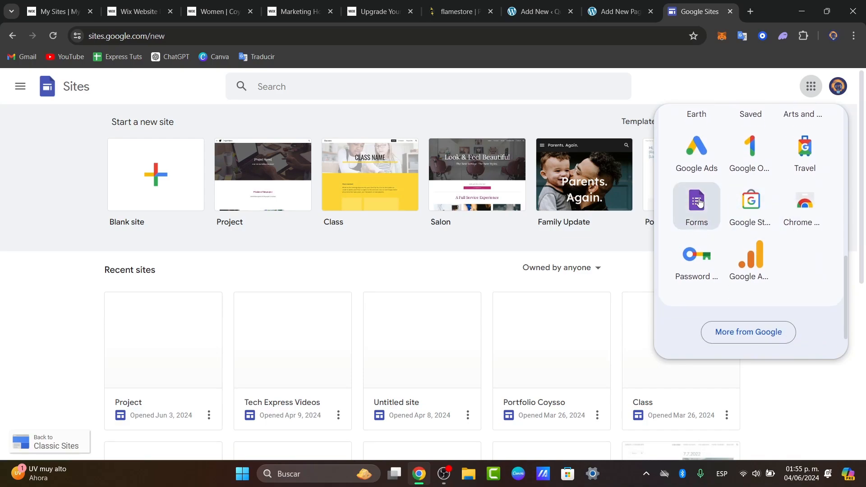
pyautogui.click(695, 205)
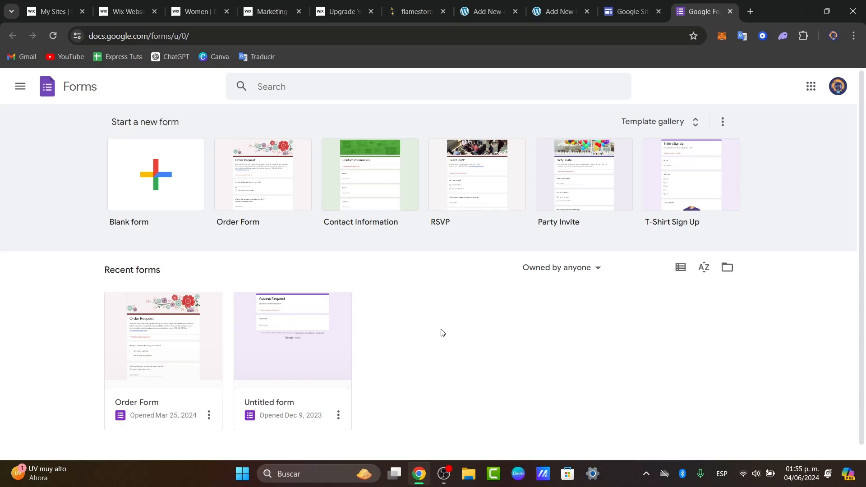
pyautogui.moveTo(172, 187)
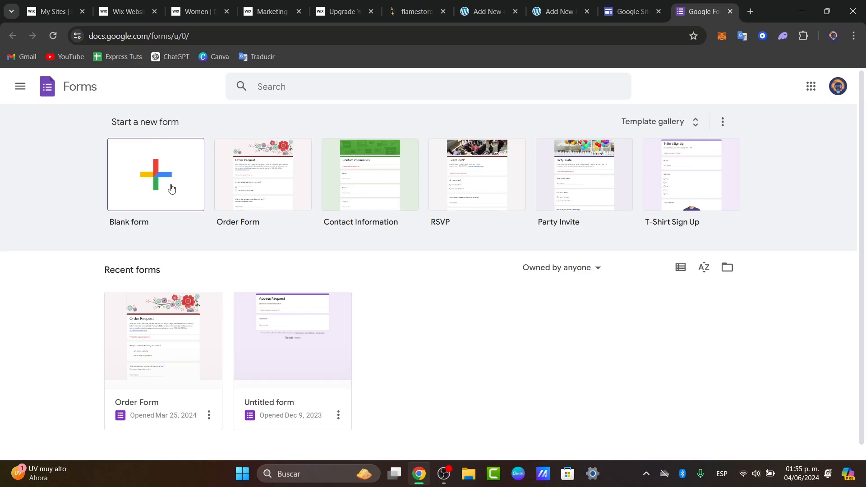
# - Start a new blank form from the Forms start page
pyautogui.click(156, 175)
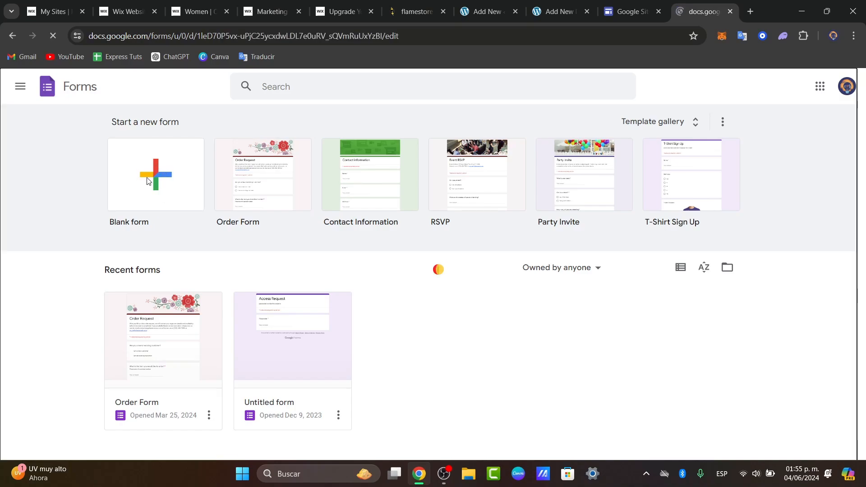
pyautogui.click(155, 174)
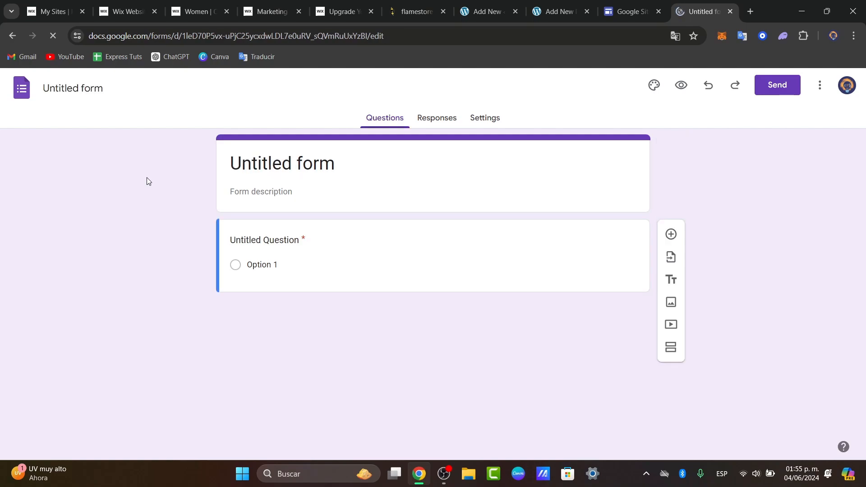
# - Title the form 'Zodiac Compatibles' with description 'This is just an example'
pyautogui.click(281, 163)
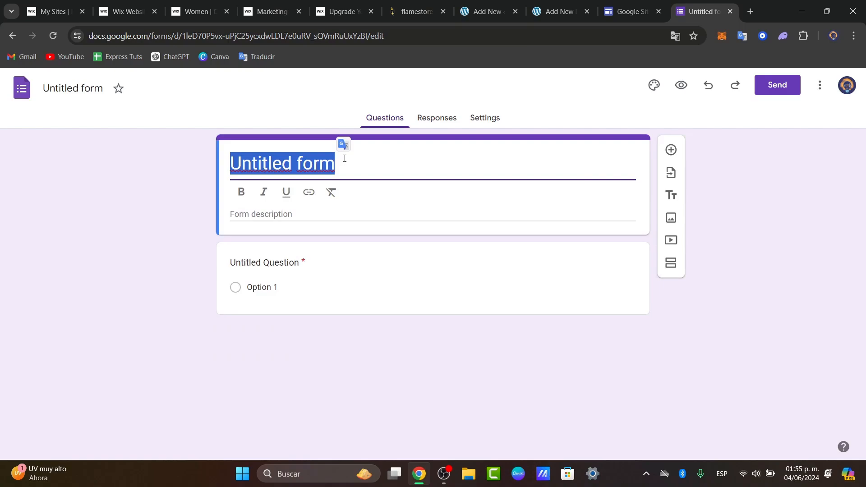
pyautogui.write('Zodiac C')
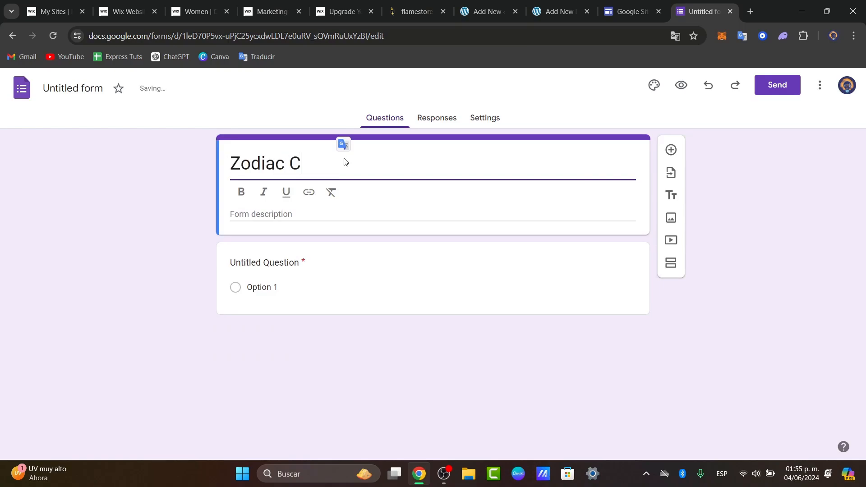
pyautogui.write('ompatibles')
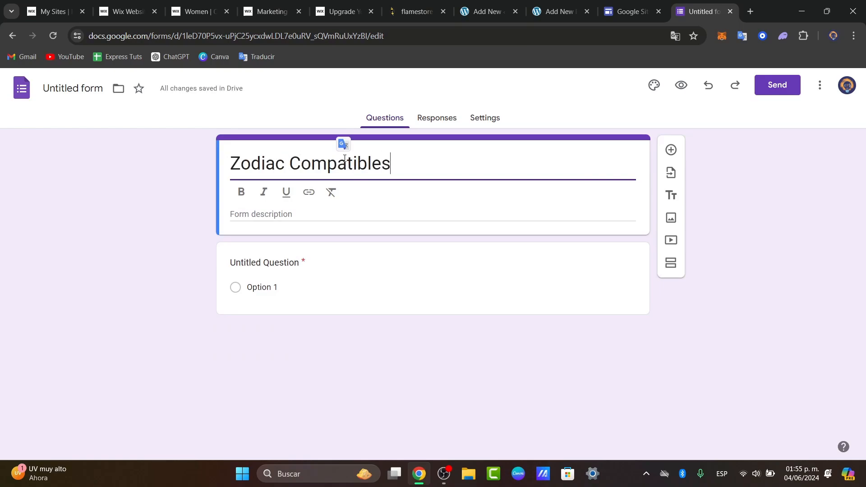
pyautogui.write('T')
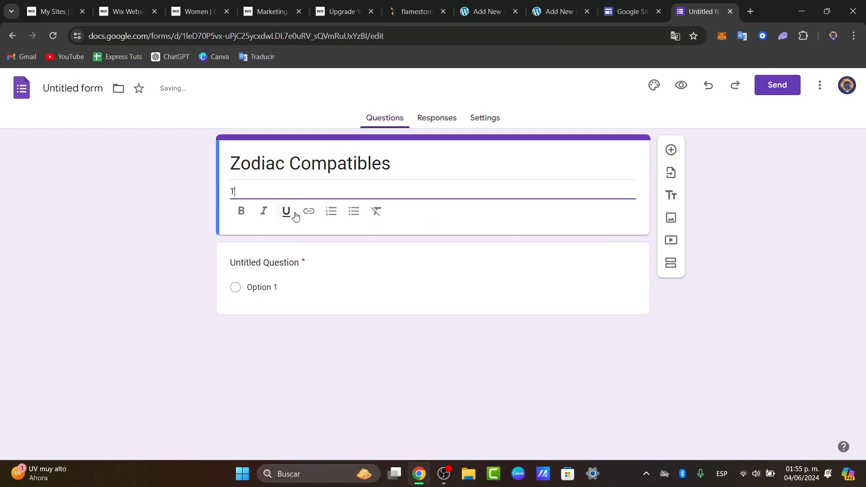
pyautogui.write('his is just an exa')
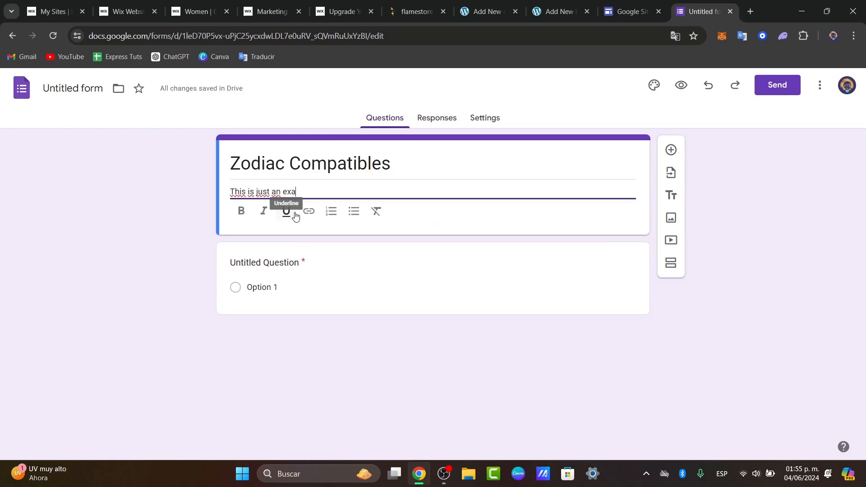
pyautogui.write('mple')
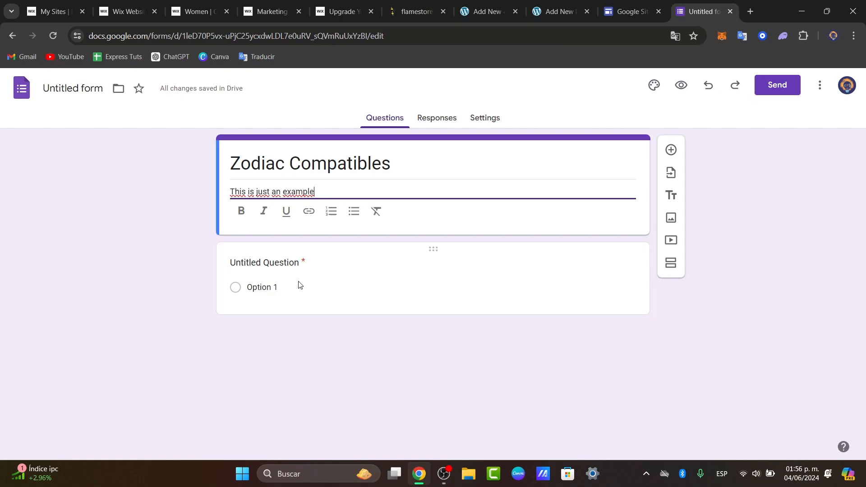
# - Write the first question '10+30' with multiple-choice answers 40 and 50 to start
pyautogui.click(266, 262)
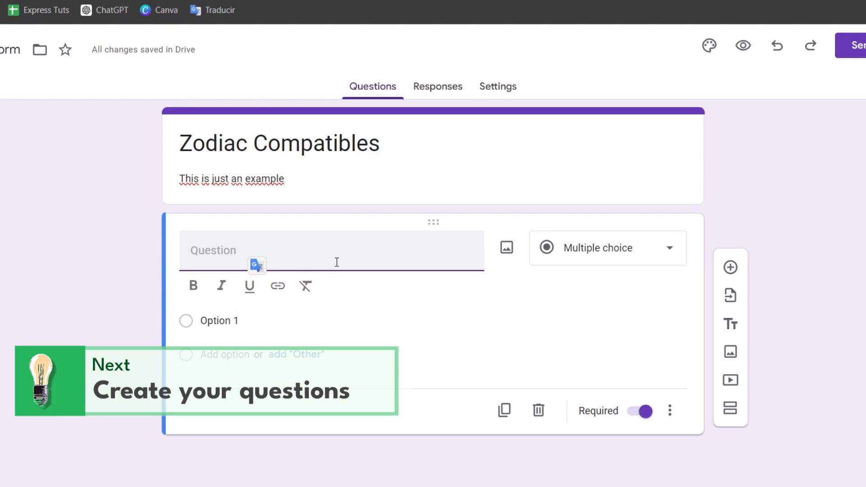
pyautogui.write('10-')
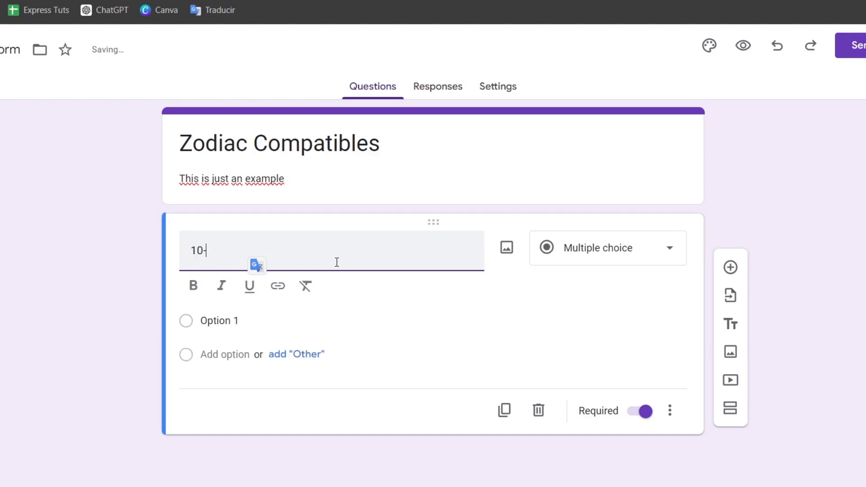
pyautogui.write('+30')
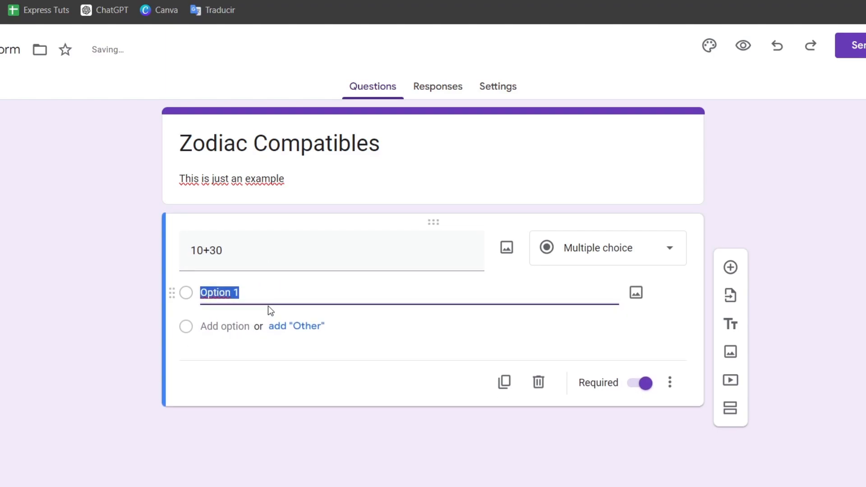
pyautogui.write('40')
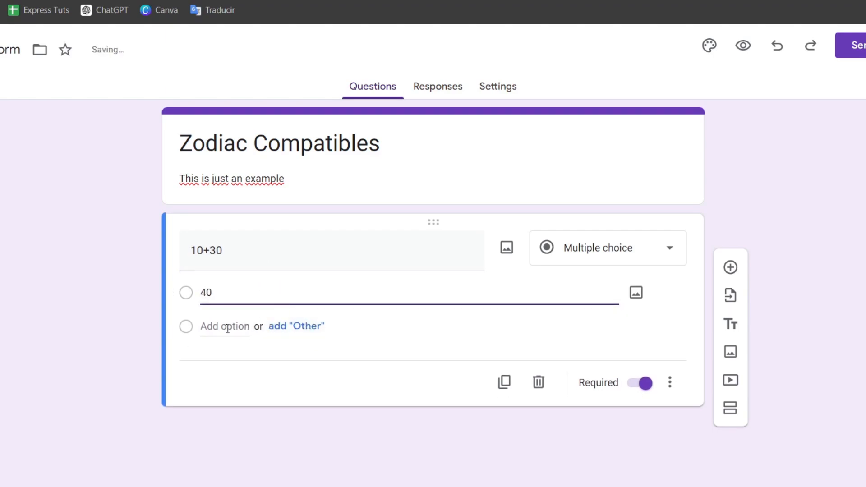
pyautogui.write('50')
pyautogui.write('70')
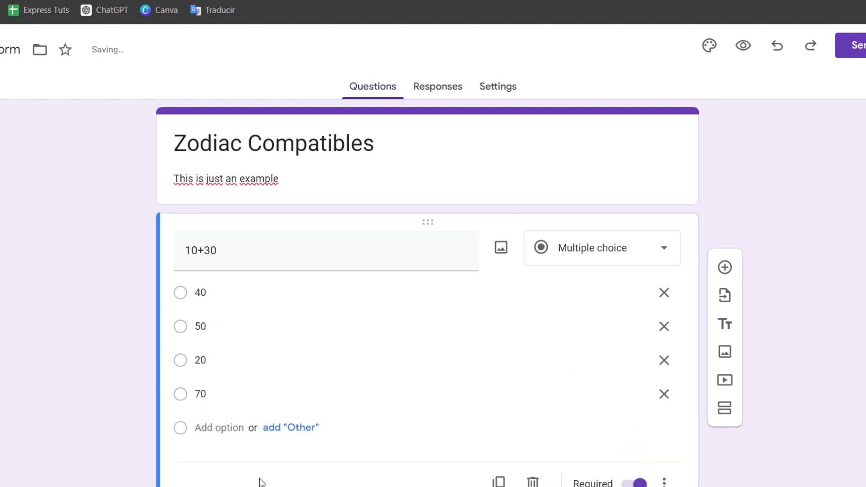
pyautogui.moveTo(658, 248)
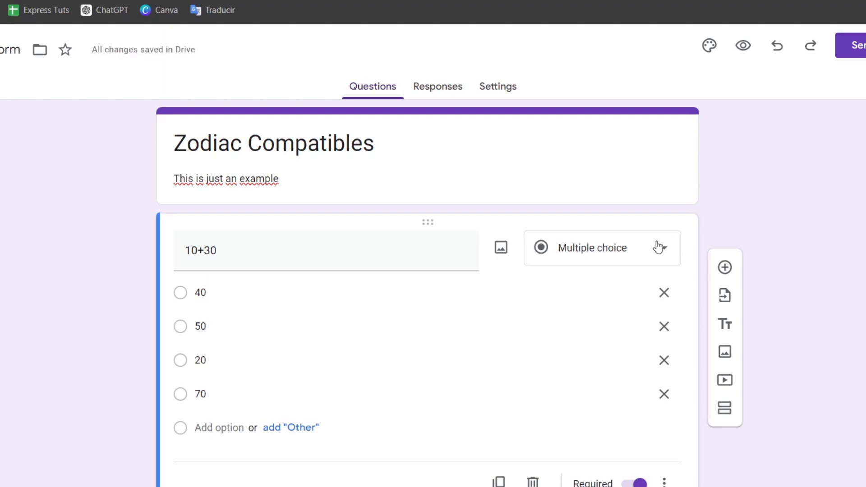
pyautogui.moveTo(536, 308)
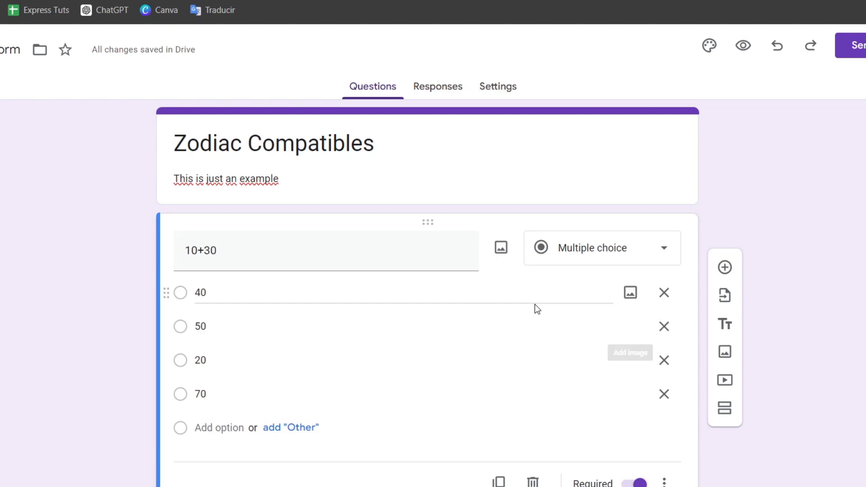
pyautogui.moveTo(538, 306)
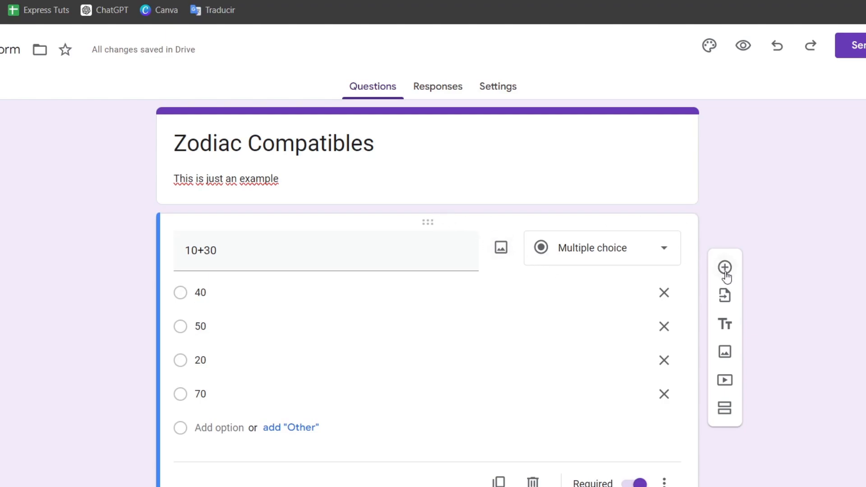
pyautogui.moveTo(724, 353)
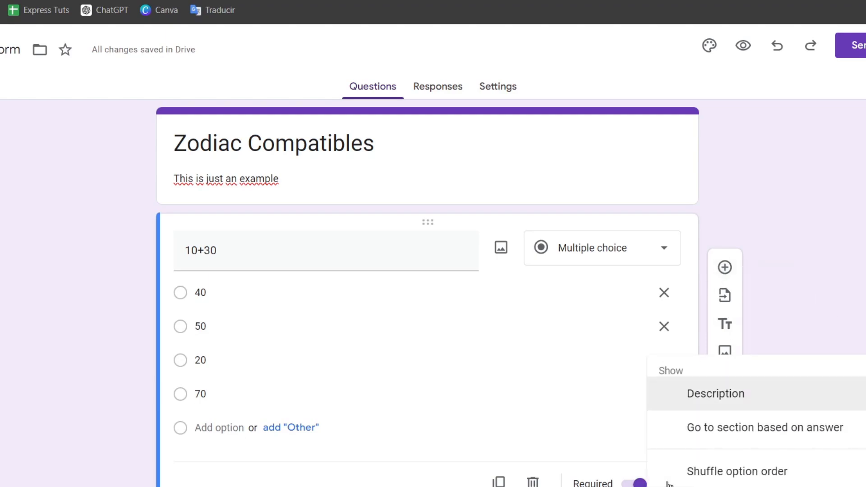
# - Route the 40 answer back to section 1, select the first choice text, and go to Settings
pyautogui.click(764, 426)
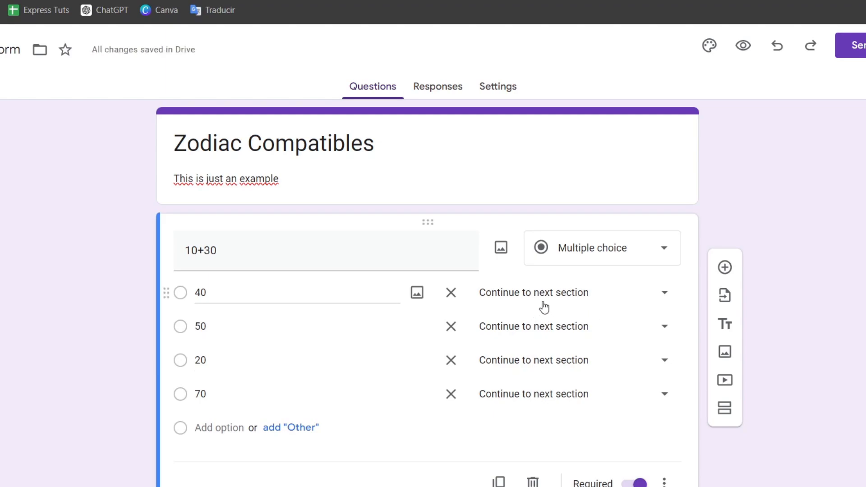
pyautogui.moveTo(294, 306)
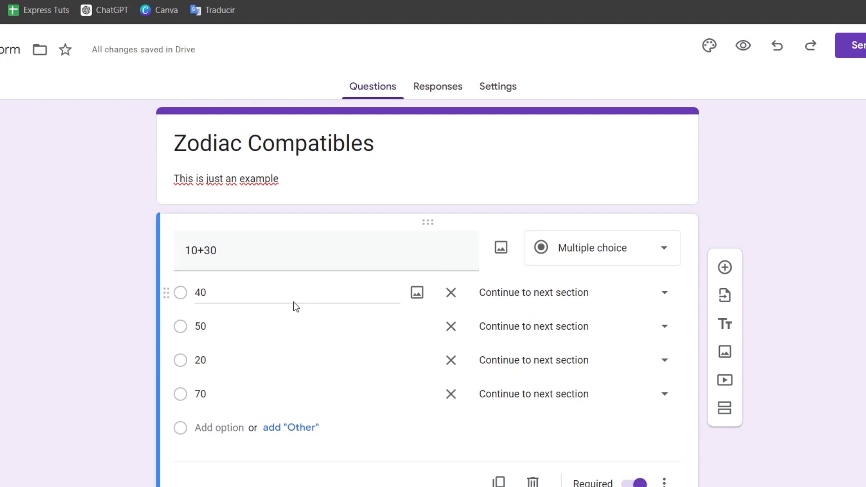
pyautogui.moveTo(557, 300)
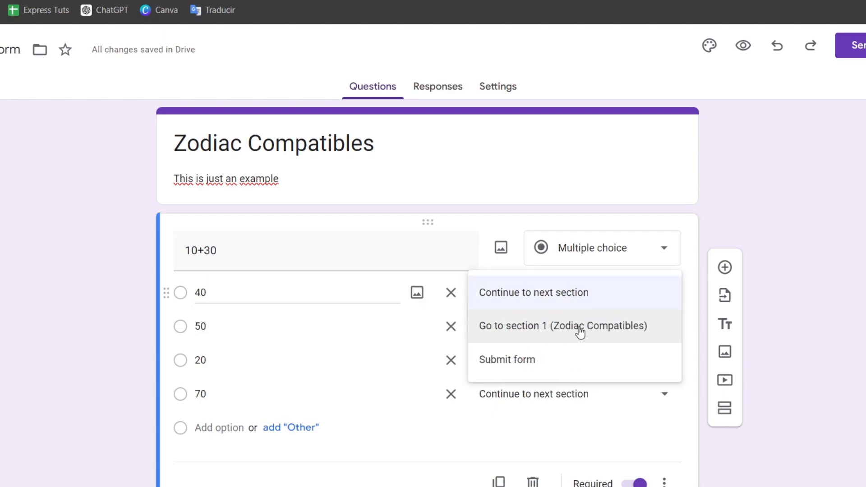
pyautogui.click(563, 326)
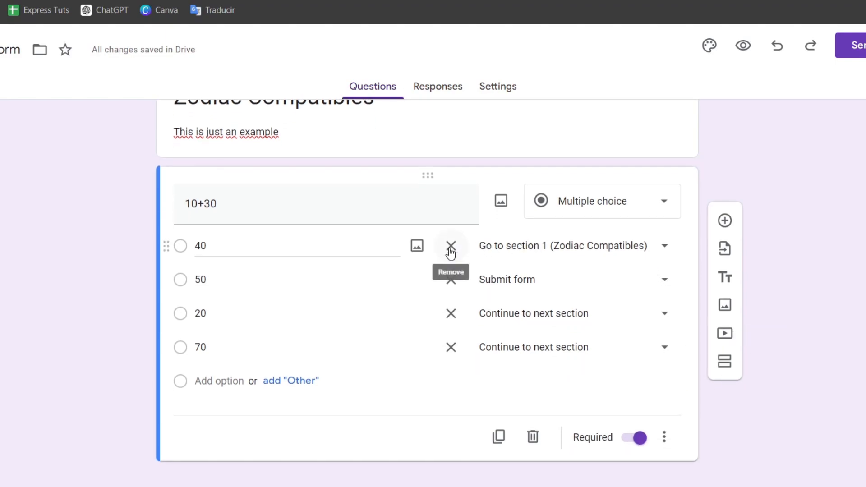
pyautogui.click(451, 246)
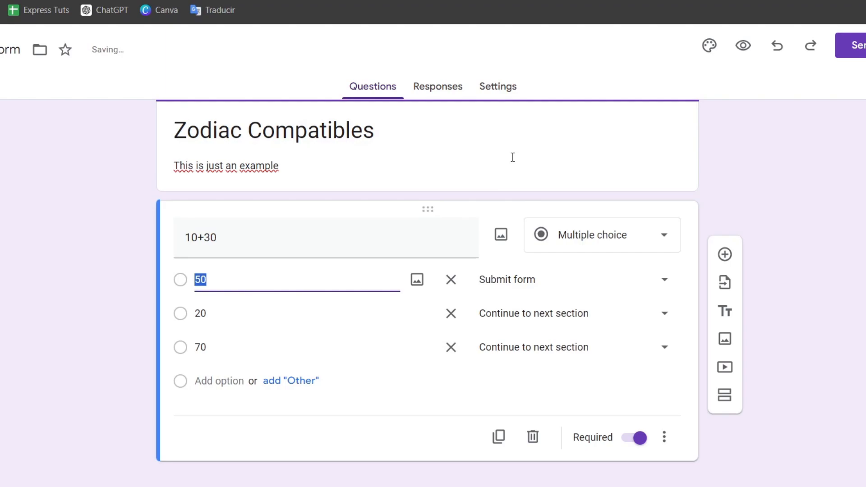
pyautogui.click(497, 87)
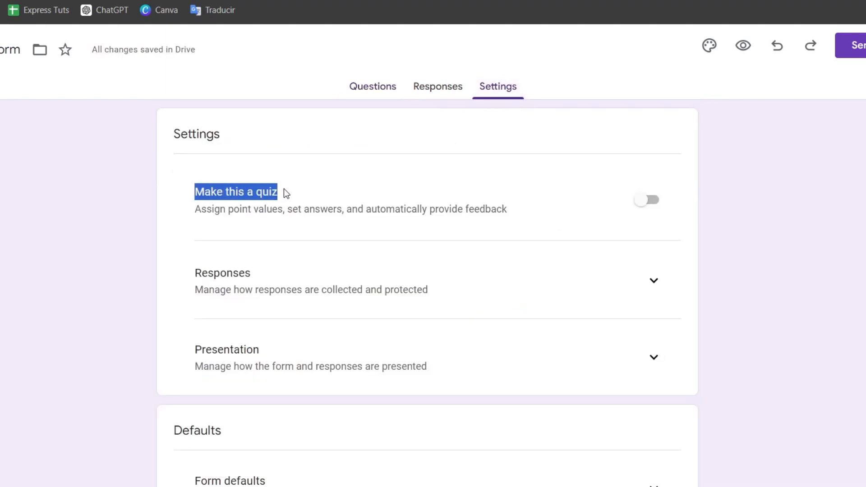
# - Make the form a quiz showing point values, with a default question value of 1 point
pyautogui.click(645, 199)
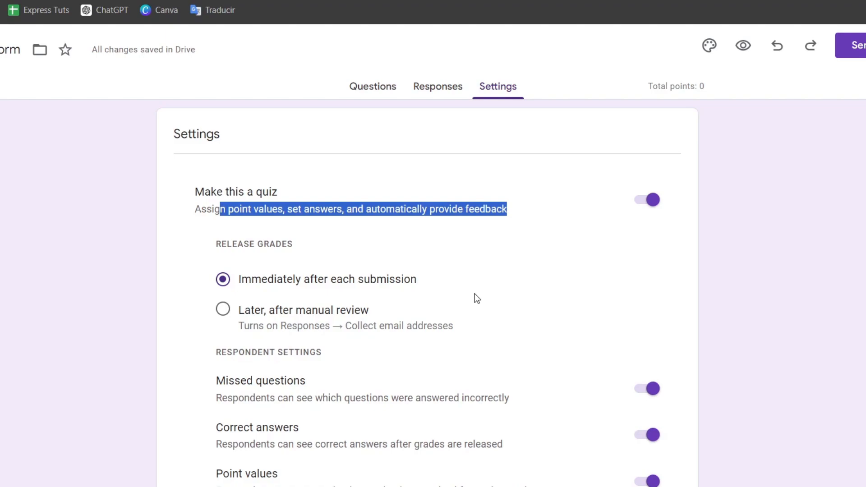
pyautogui.scroll(-3)
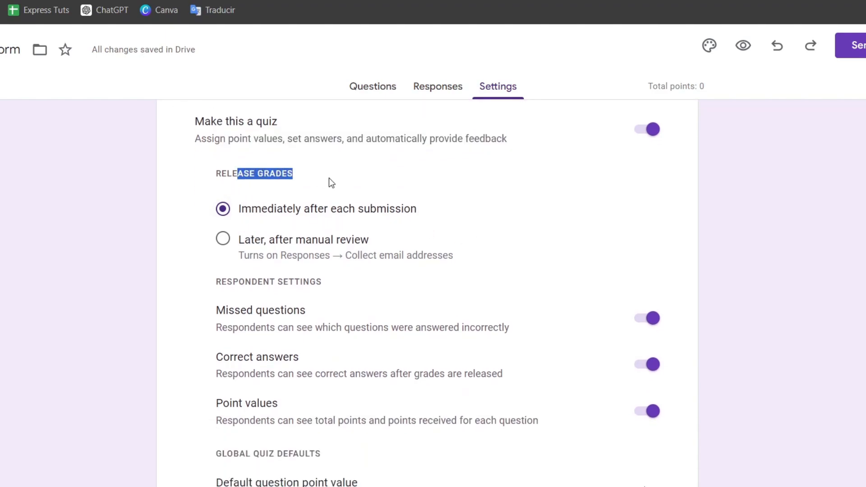
pyautogui.scroll(-3)
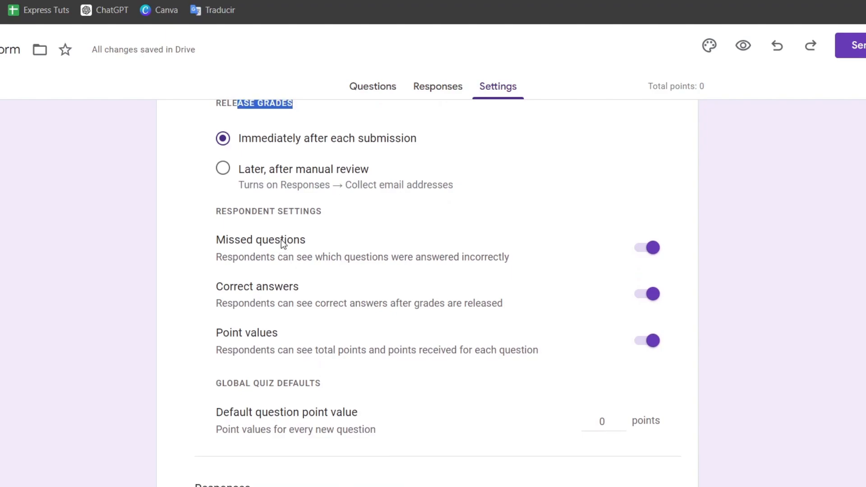
pyautogui.moveTo(341, 292)
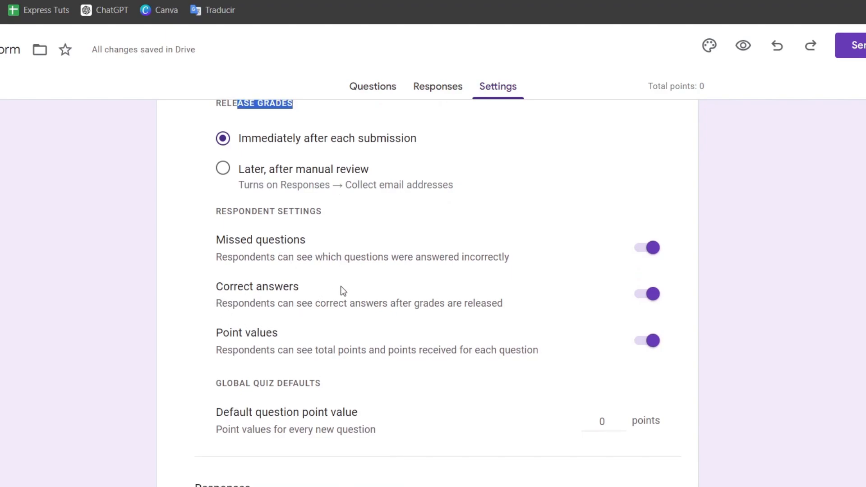
pyautogui.click(646, 342)
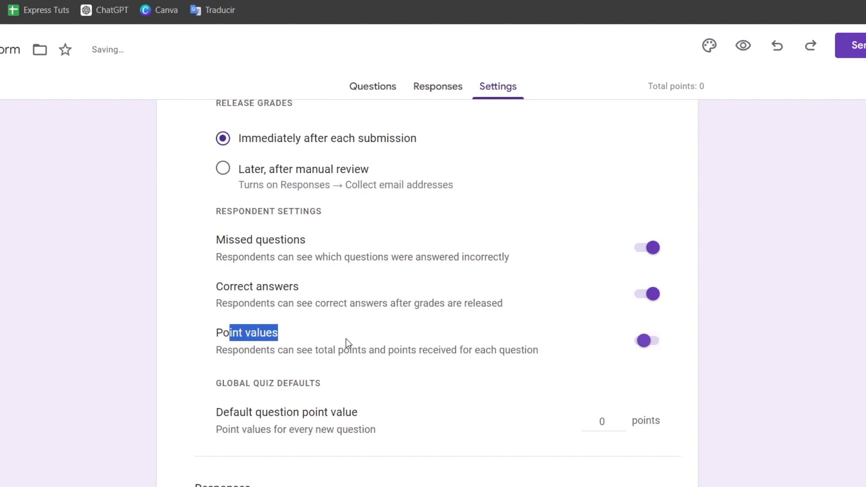
pyautogui.scroll(-3)
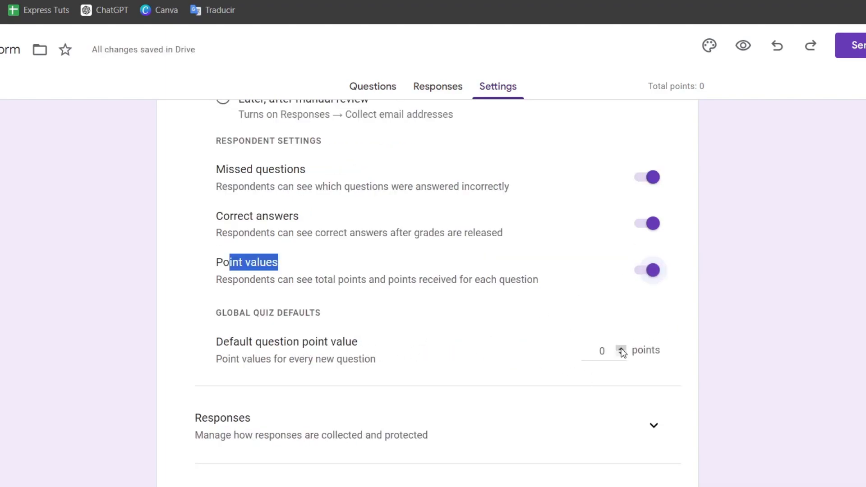
pyautogui.click(621, 348)
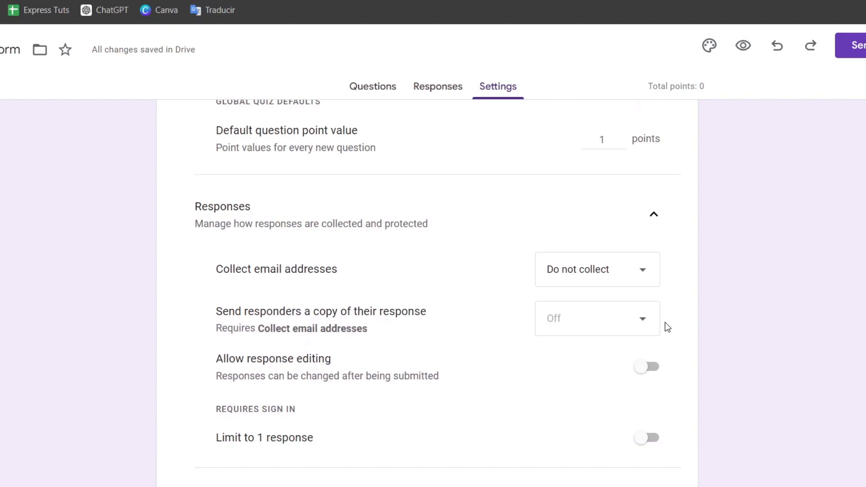
pyautogui.scroll(-3)
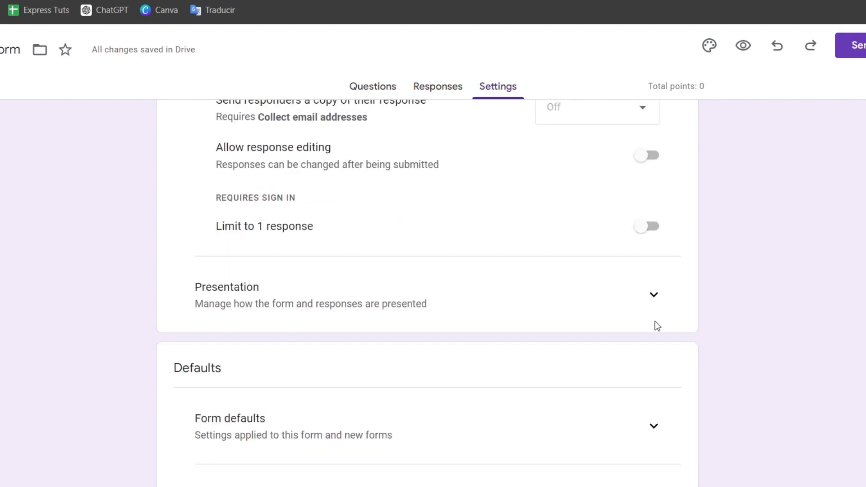
pyautogui.click(653, 294)
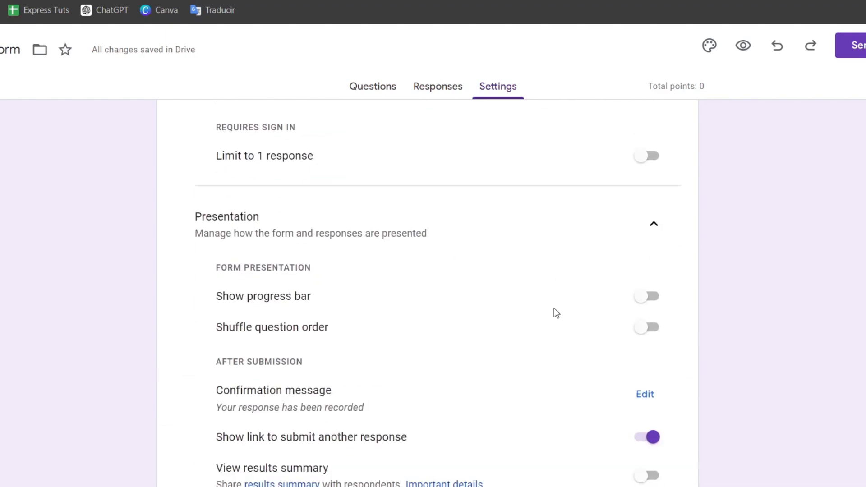
pyautogui.click(647, 296)
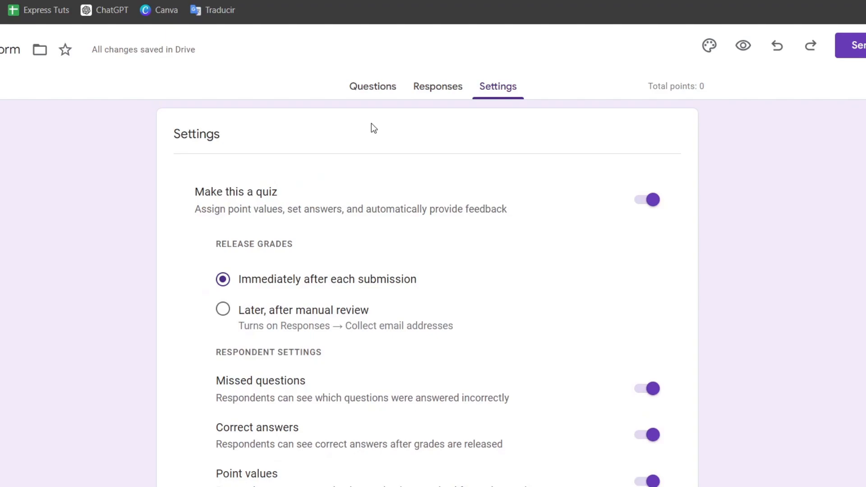
# - Back in Questions, restore the first choice to 40 and add a new question after 10+30
pyautogui.click(373, 86)
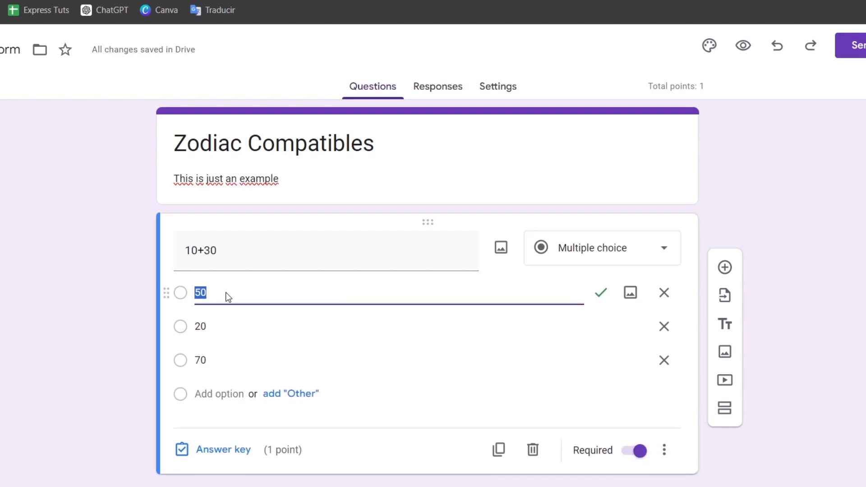
pyautogui.write('40')
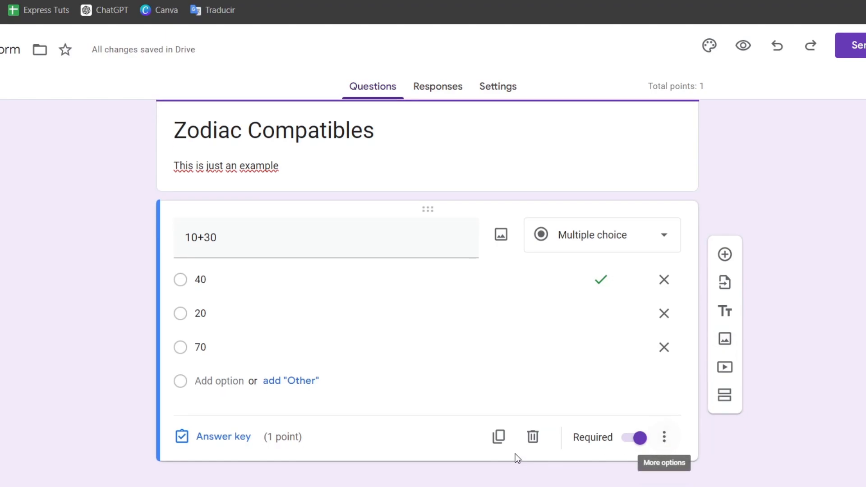
pyautogui.click(724, 254)
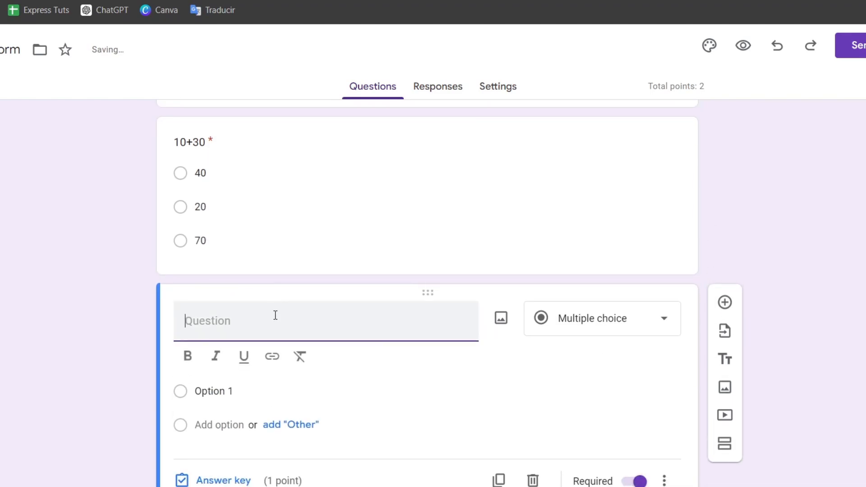
# - Write the second question '5-5' with 0 marked as the correct answer
pyautogui.write('5')
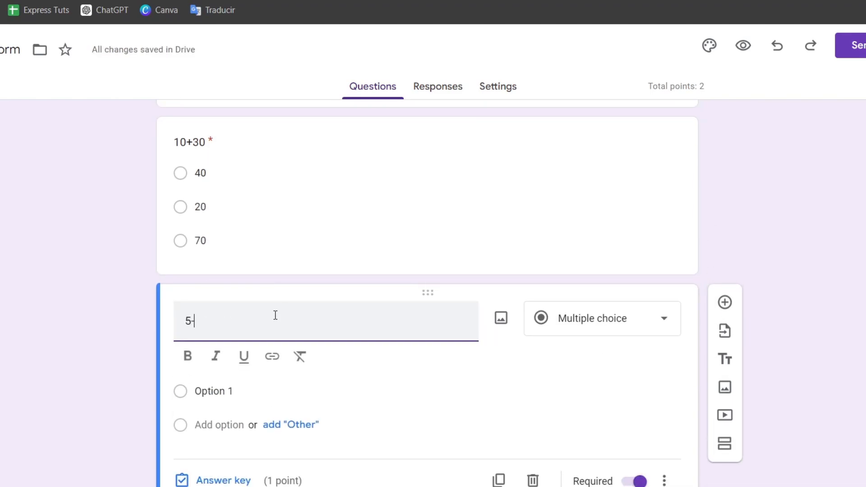
pyautogui.write('-5')
pyautogui.write('1')
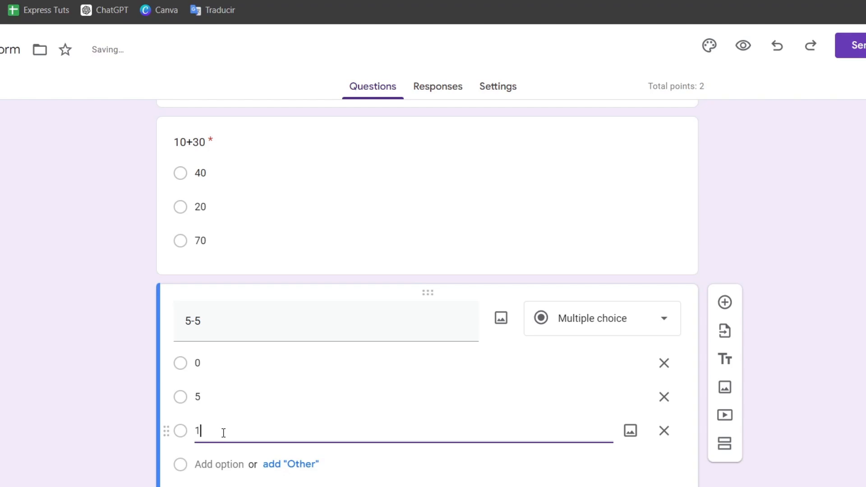
pyautogui.write('0')
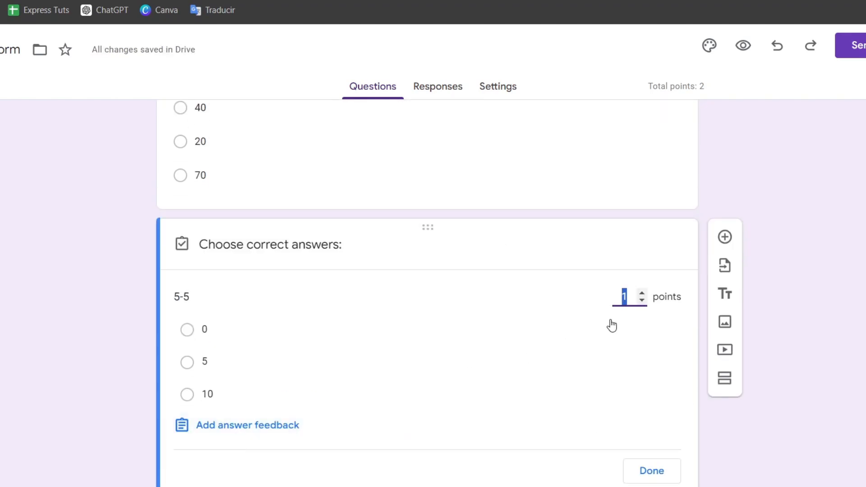
pyautogui.click(186, 330)
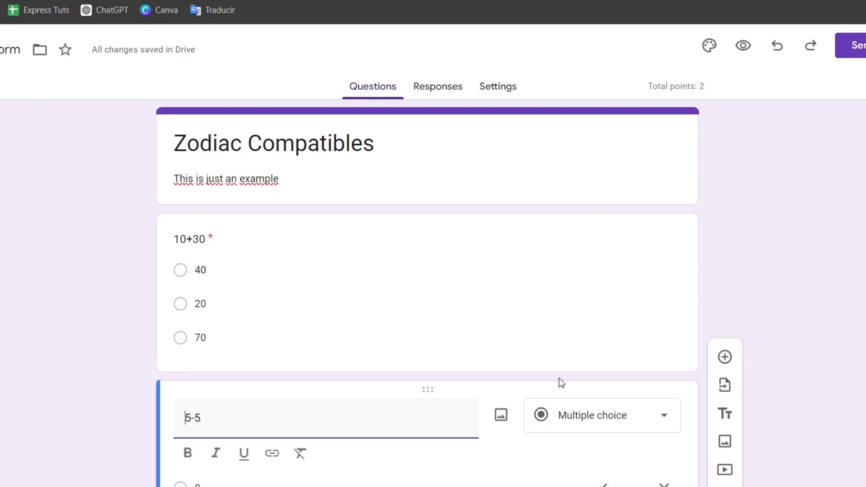
pyautogui.scroll(-3)
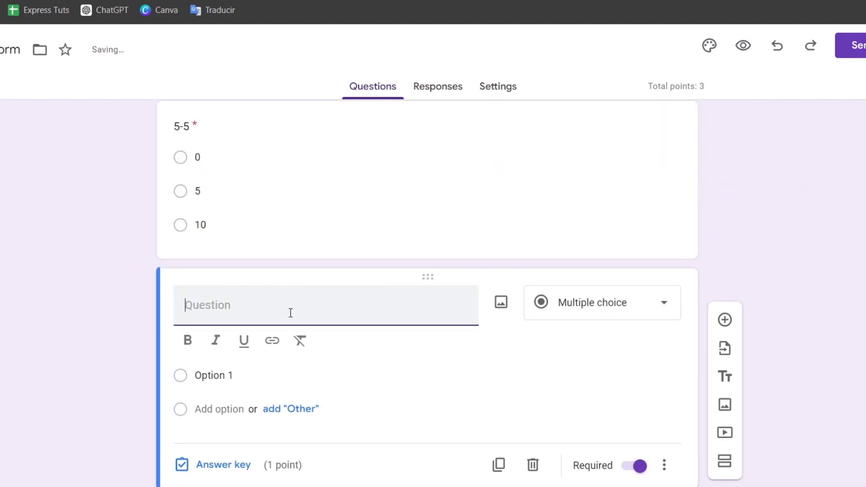
# - Make '10X10' a short-answer question whose key accepts 100 and marks all other answers incorrect
pyautogui.write('10X10')
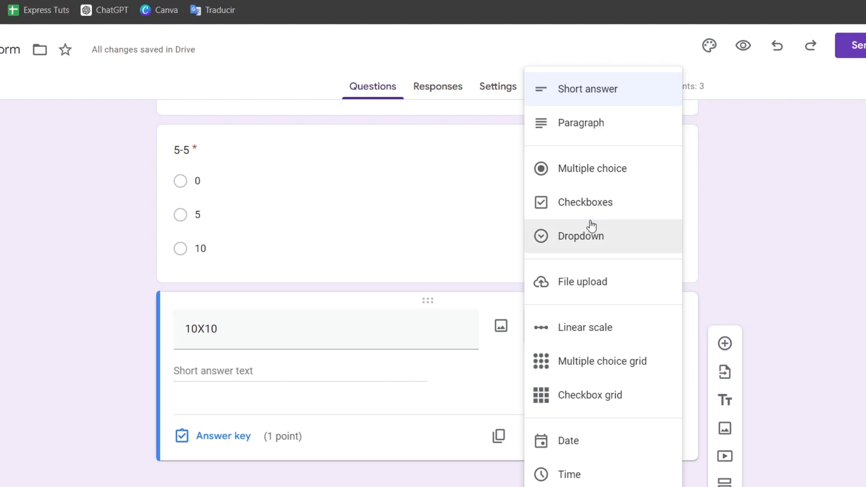
pyautogui.click(587, 88)
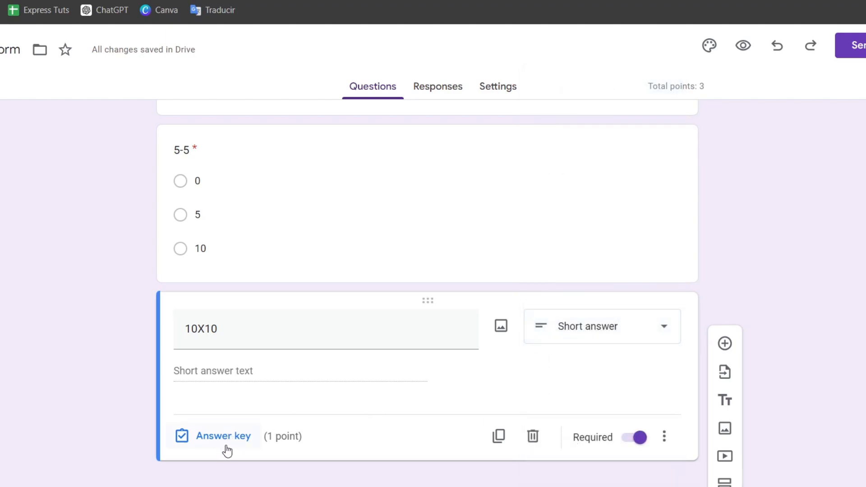
pyautogui.click(224, 436)
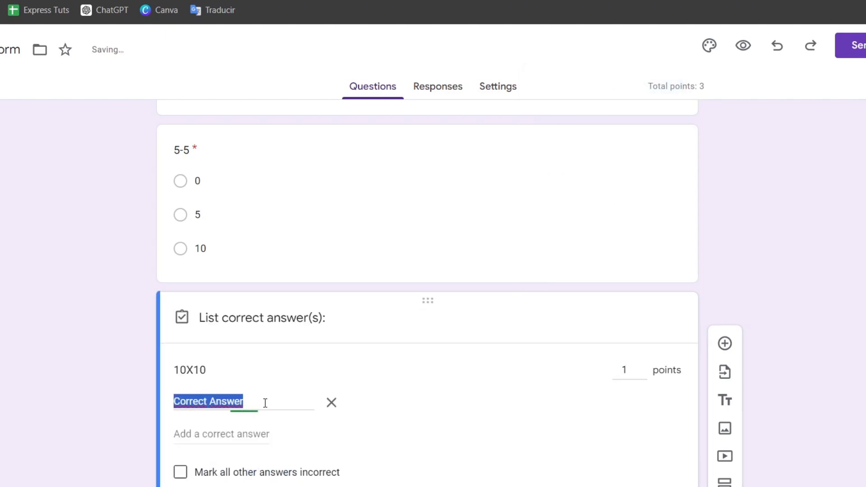
pyautogui.click(221, 434)
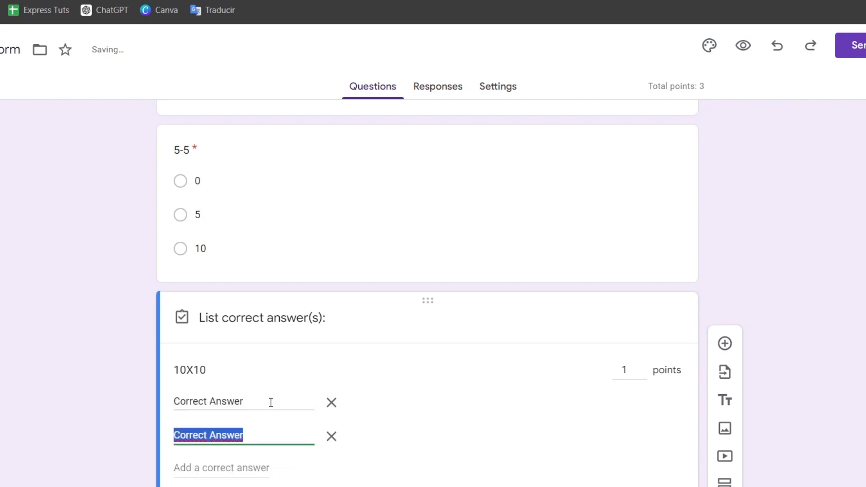
pyautogui.write('1)00')
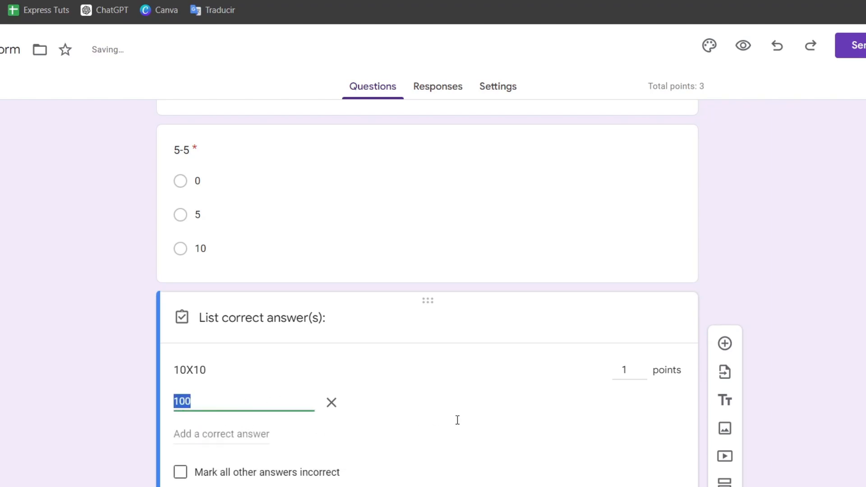
pyautogui.scroll(-3)
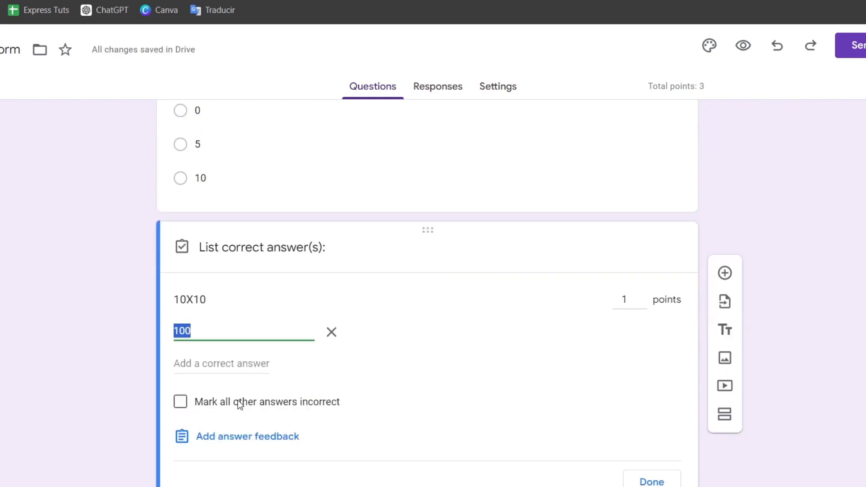
pyautogui.click(181, 402)
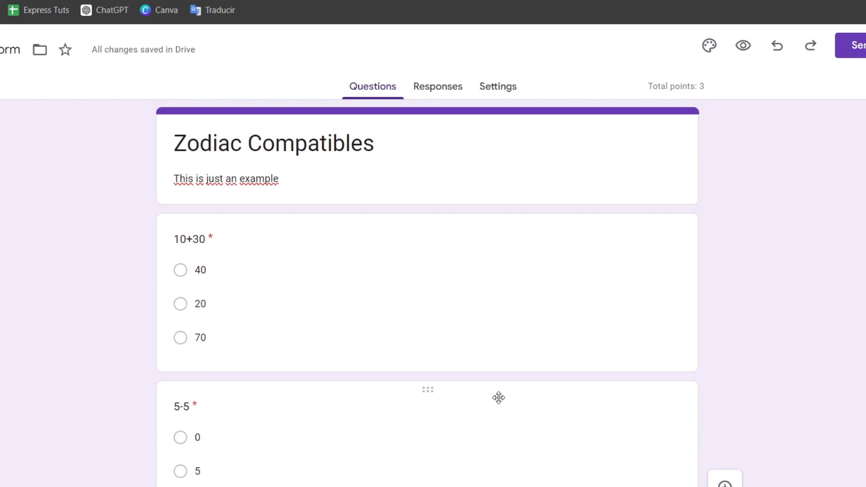
pyautogui.scroll(-3)
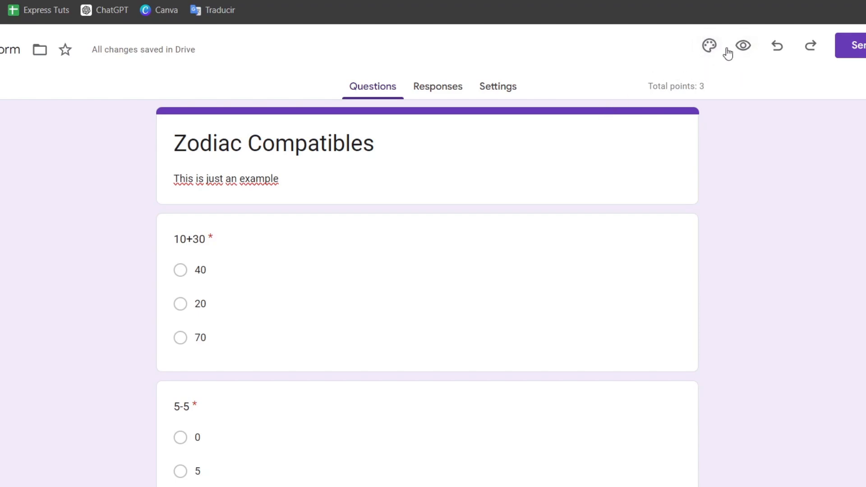
pyautogui.moveTo(809, 176)
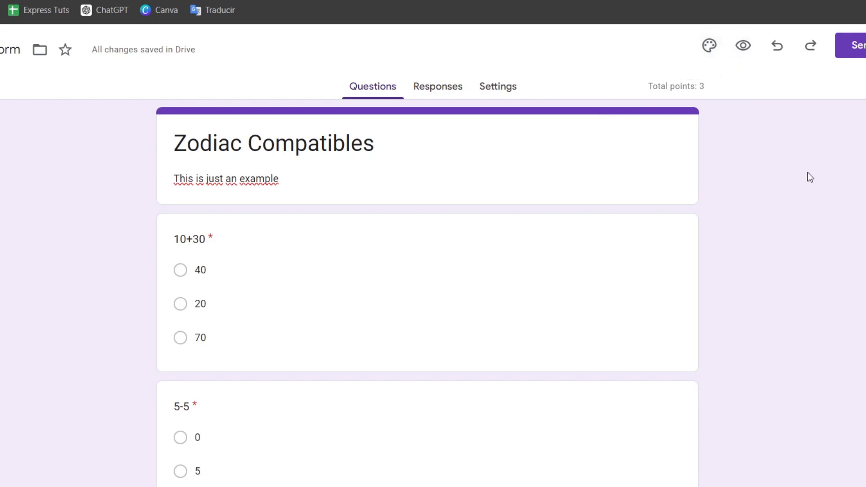
pyautogui.moveTo(711, 45)
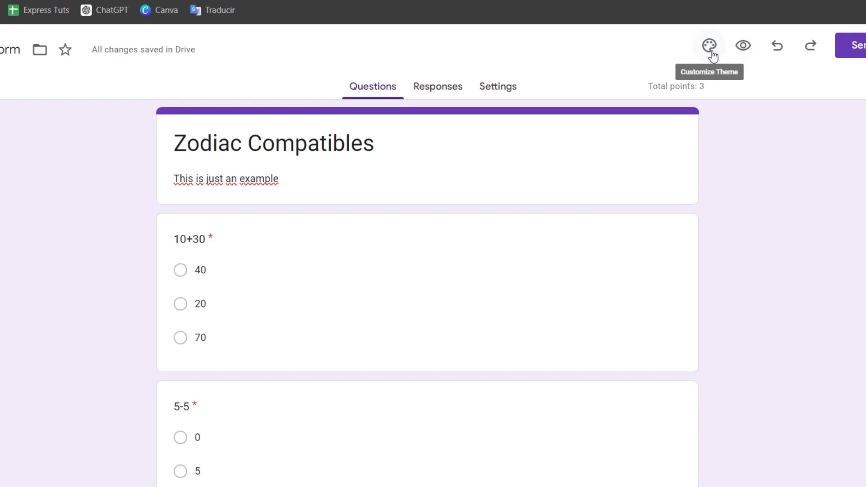
# - Get a shortened shareable link to the quiz from the Send dialog
pyautogui.click(860, 45)
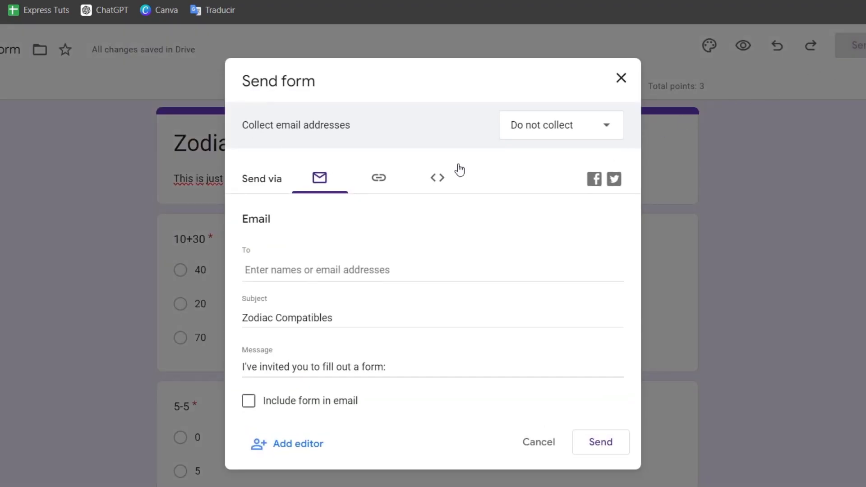
pyautogui.click(378, 178)
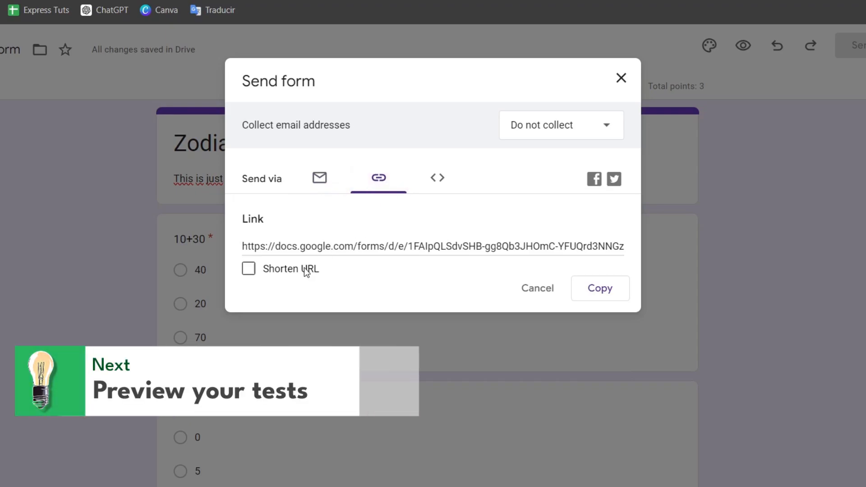
pyautogui.click(249, 269)
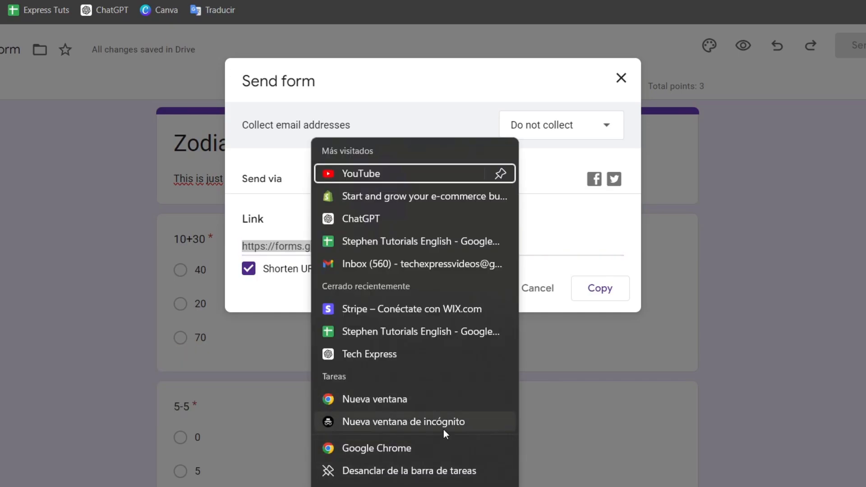
# - Open a new Chrome incognito window to answer the quiz by its link
pyautogui.click(403, 421)
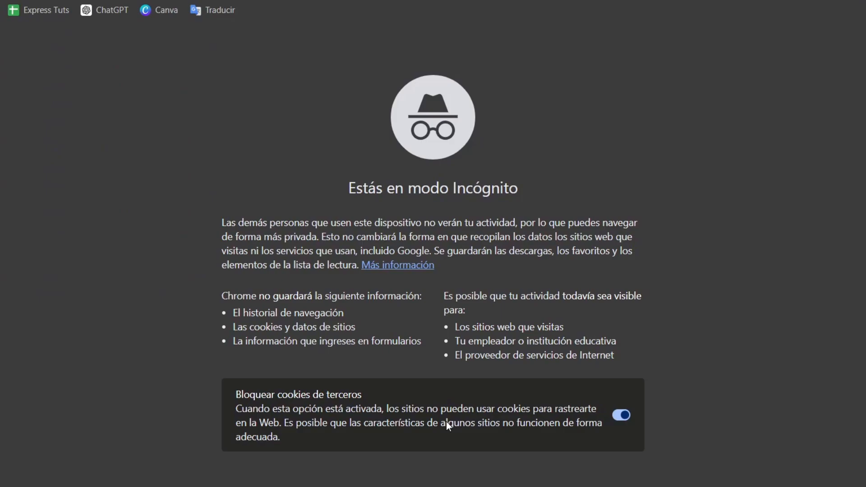
pyautogui.moveTo(352, 124)
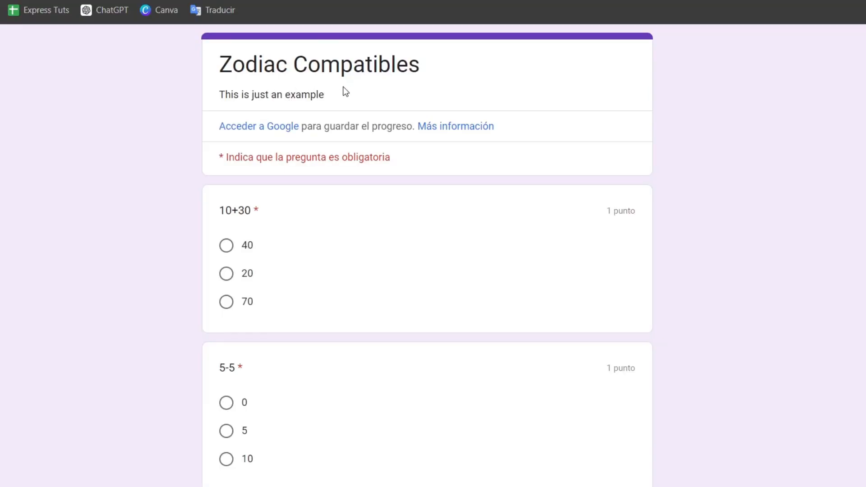
# - Answer 70 for 10+30, 0 for 5-5 and 100 for the third question, then submit the response
pyautogui.scroll(-3)
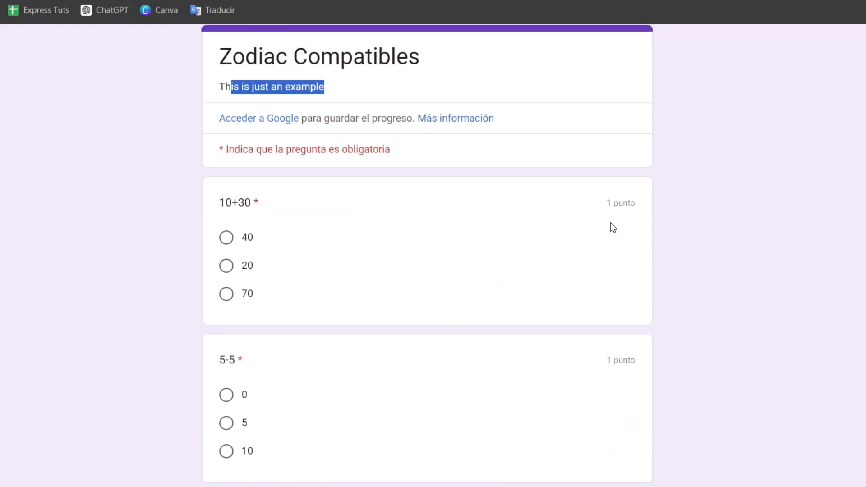
pyautogui.scroll(-3)
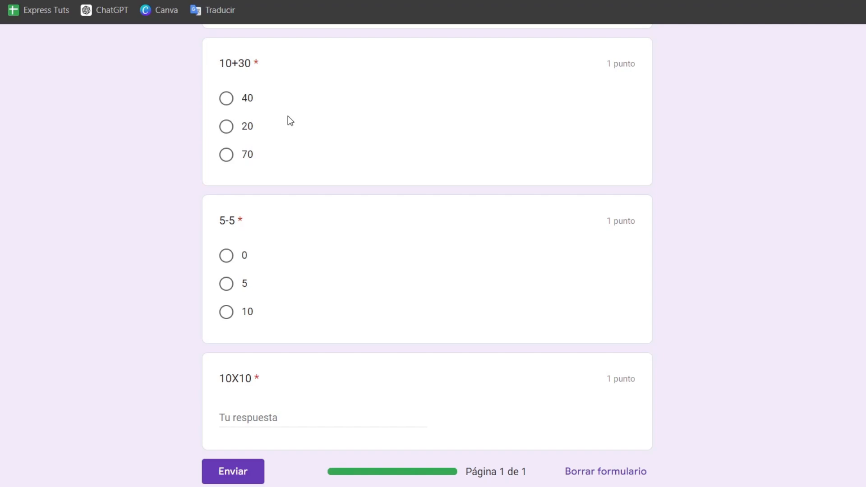
pyautogui.moveTo(278, 75)
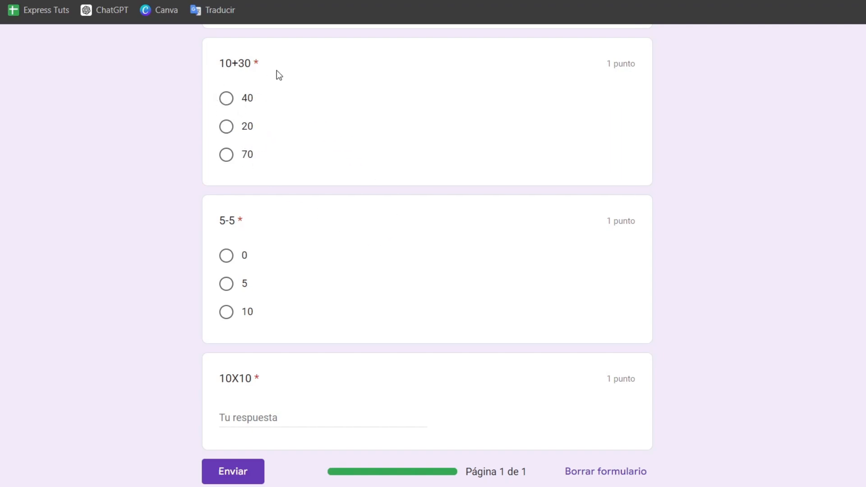
pyautogui.click(226, 155)
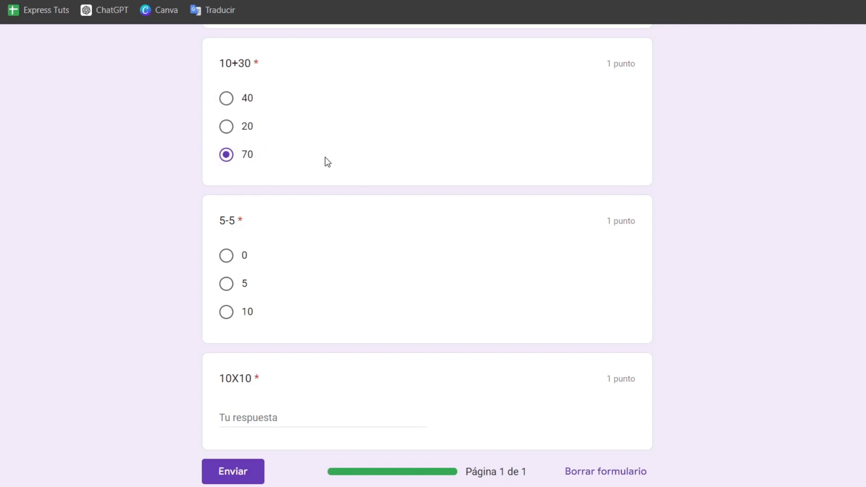
pyautogui.click(225, 256)
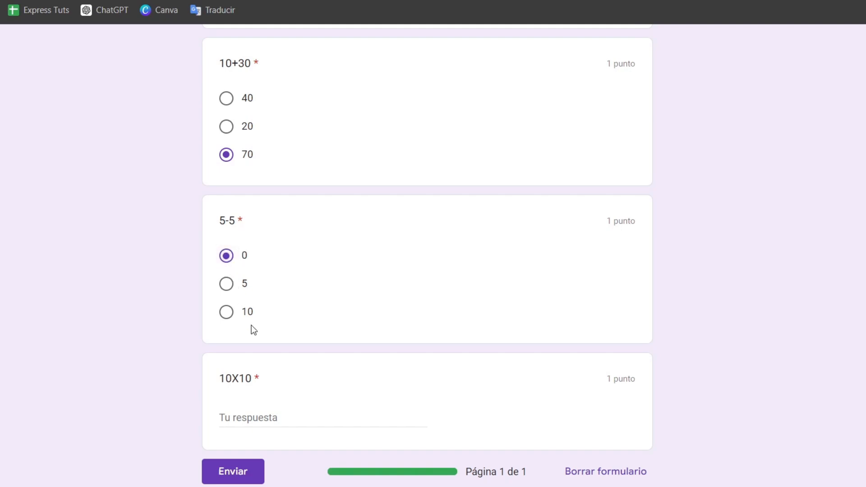
pyautogui.write('100')
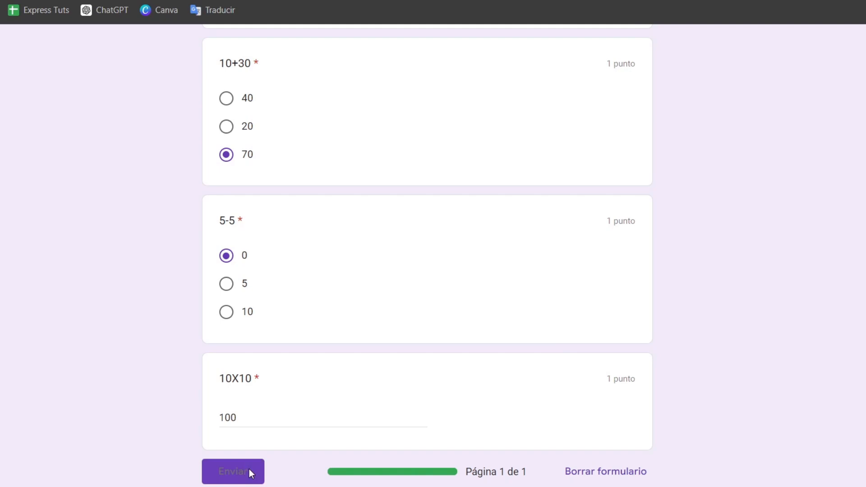
pyautogui.click(232, 471)
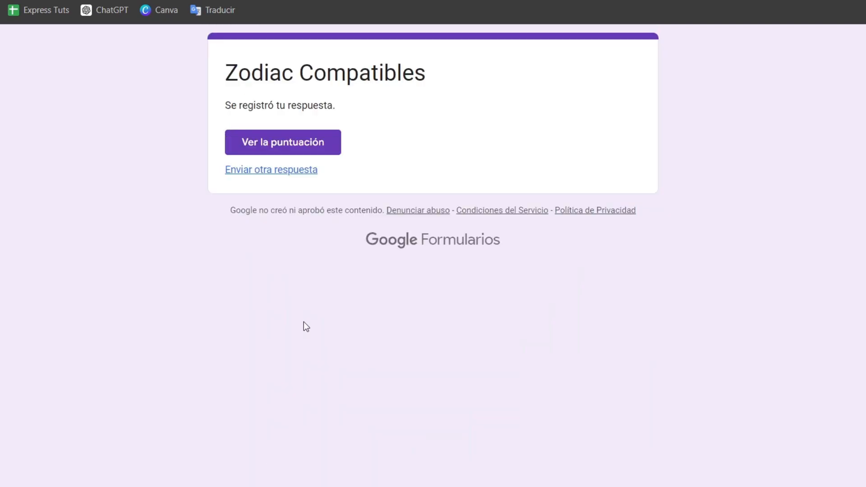
pyautogui.moveTo(330, 151)
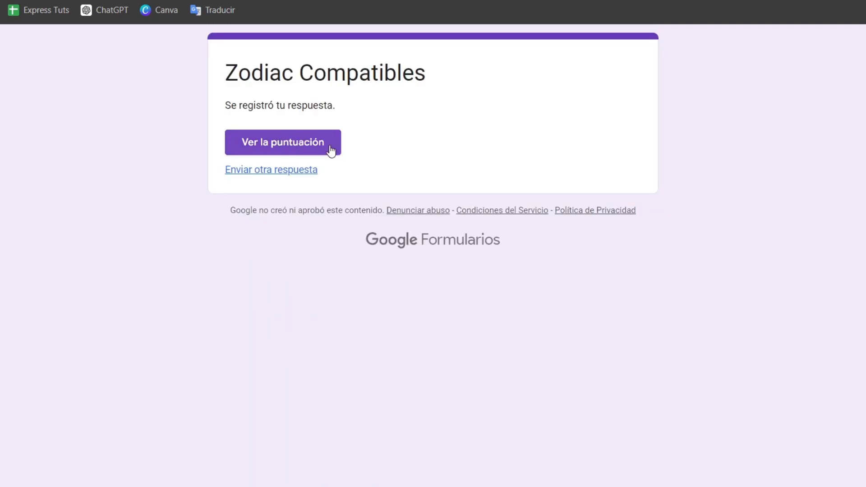
# - View the graded score: 2/3 points, 10+30 marked wrong with 40 as the correct answer
pyautogui.click(283, 142)
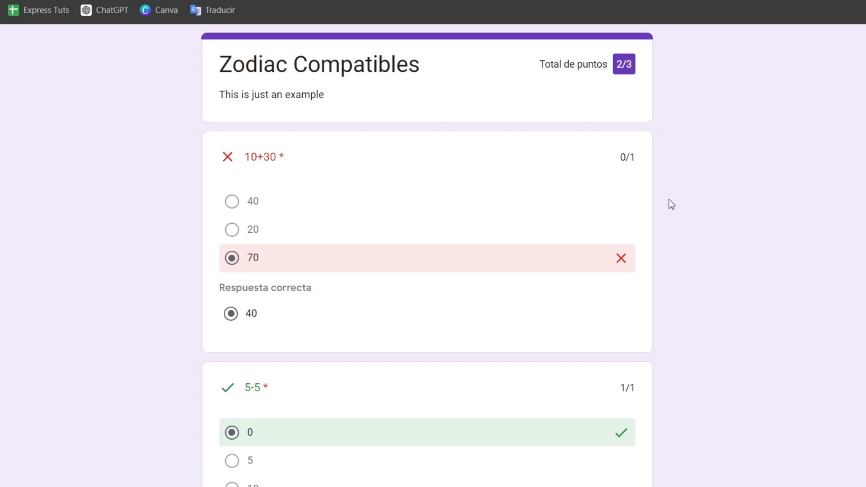
pyautogui.moveTo(271, 233)
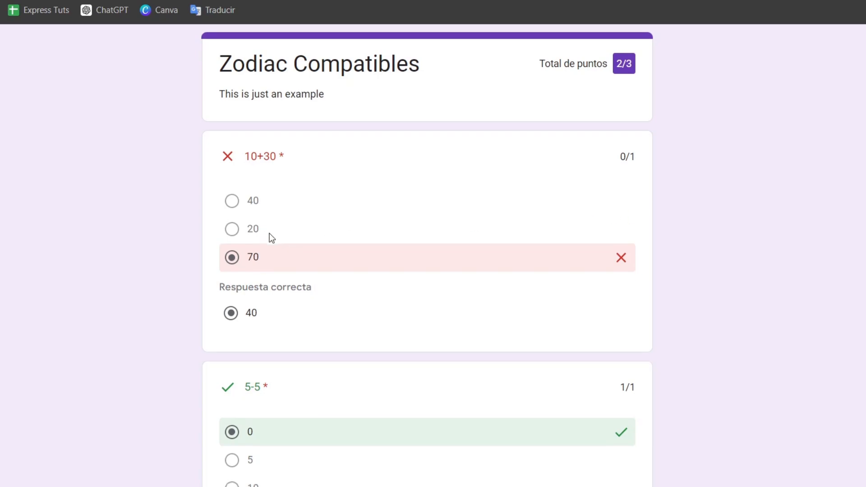
pyautogui.scroll(-3)
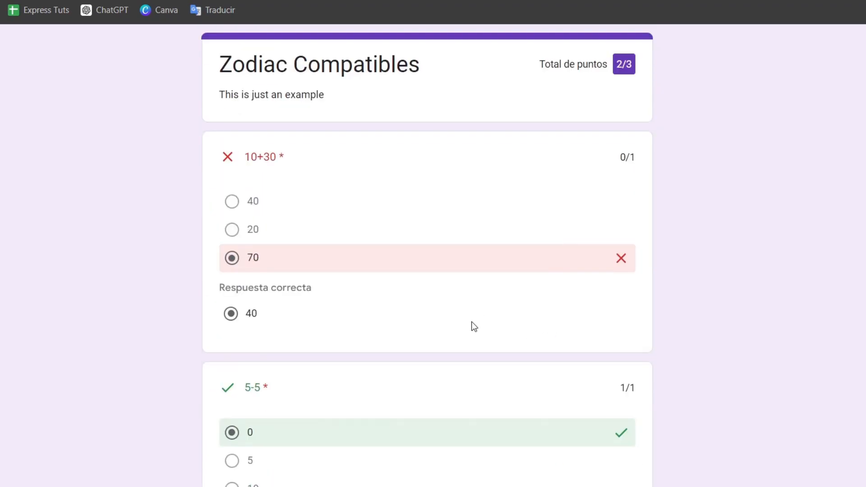
pyautogui.moveTo(247, 343)
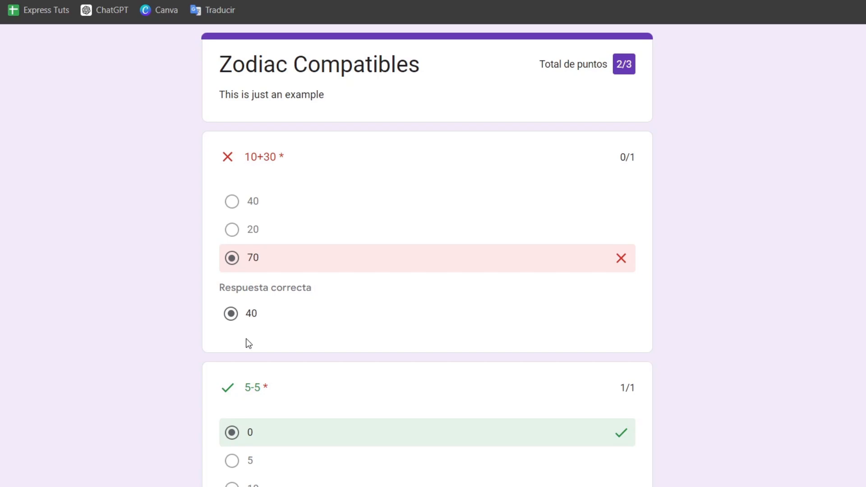
pyautogui.moveTo(406, 46)
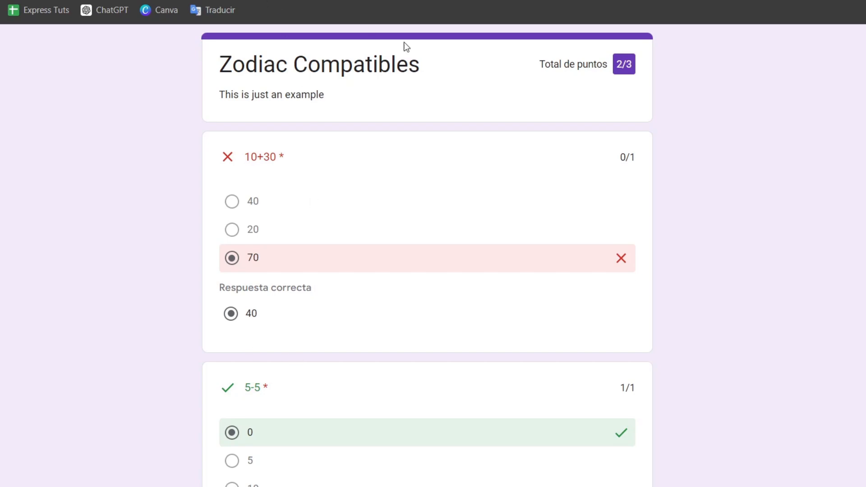
pyautogui.moveTo(525, 118)
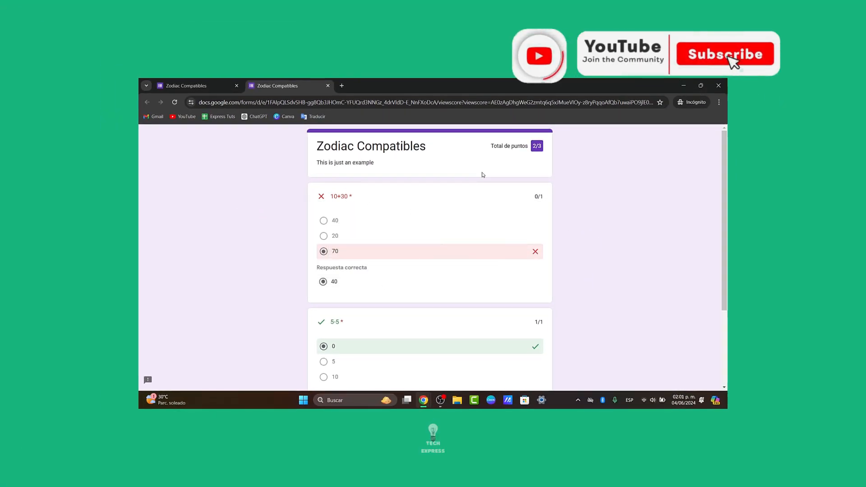
pyautogui.click(725, 53)
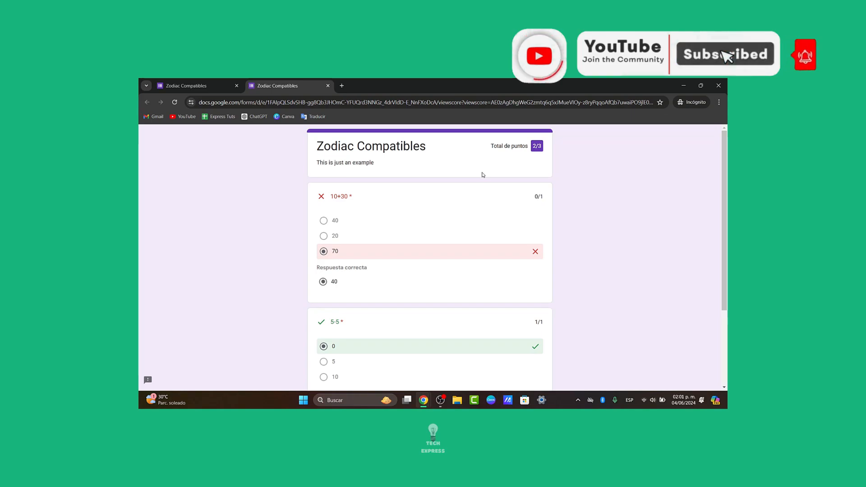